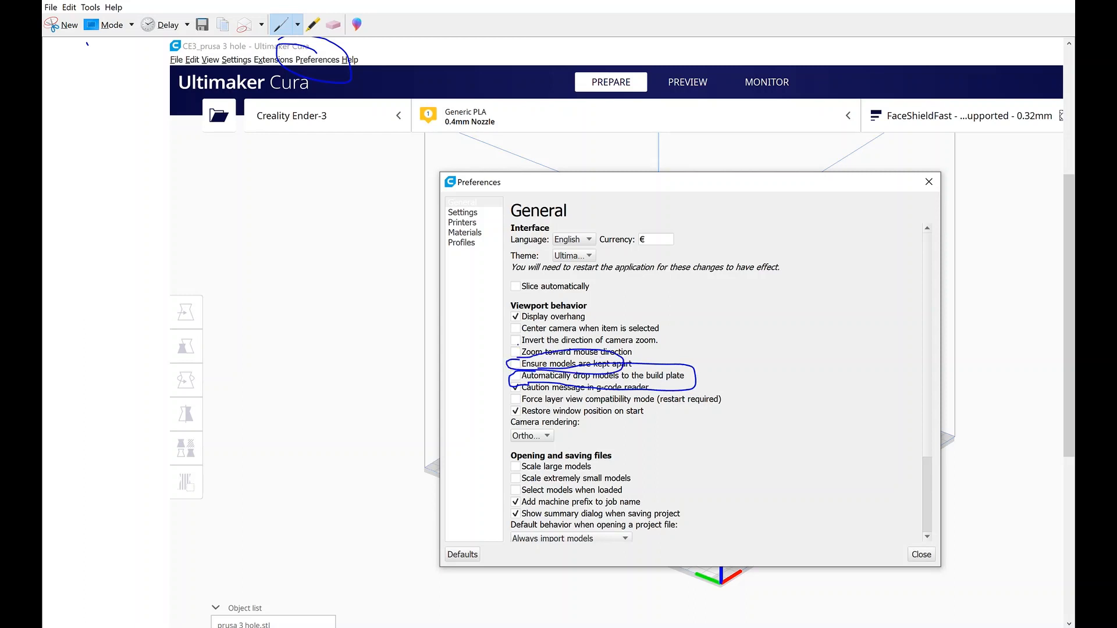
# - Close the Preferences dialog to return to the build plate with the headband
pyautogui.click(919, 553)
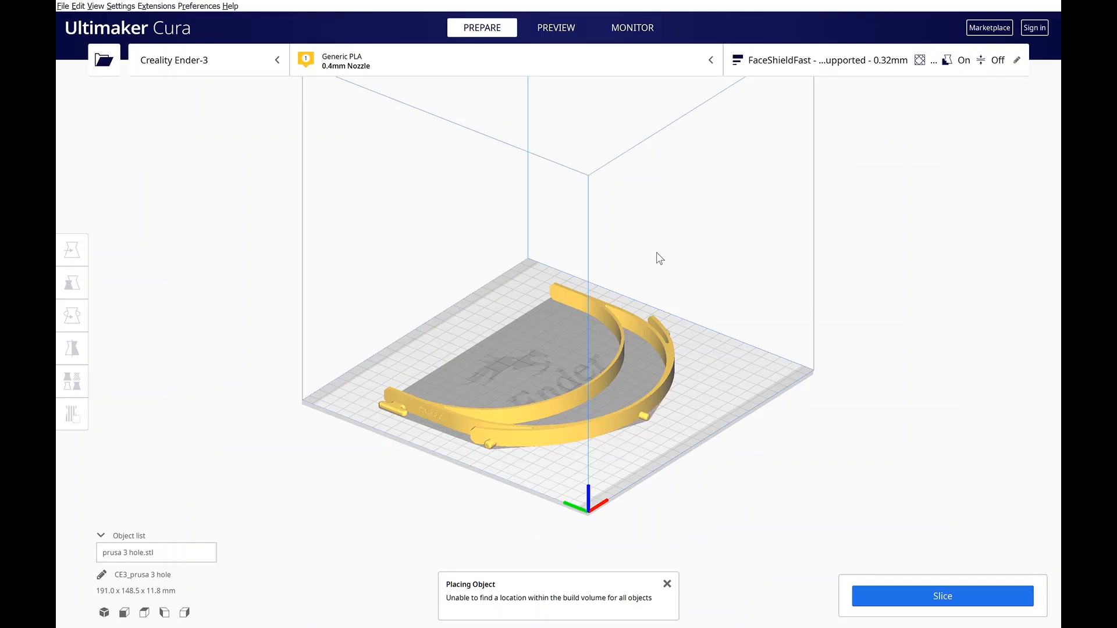
pyautogui.moveTo(693, 171)
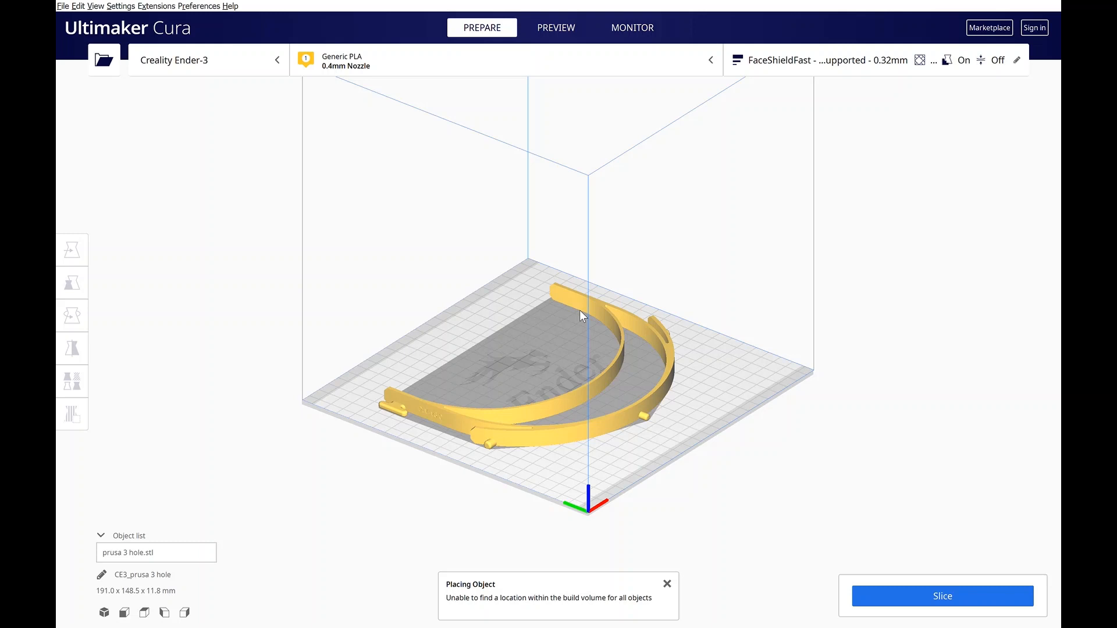
# - Select the headband to show its X/Y/Z position fields, then deselect it
pyautogui.click(71, 248)
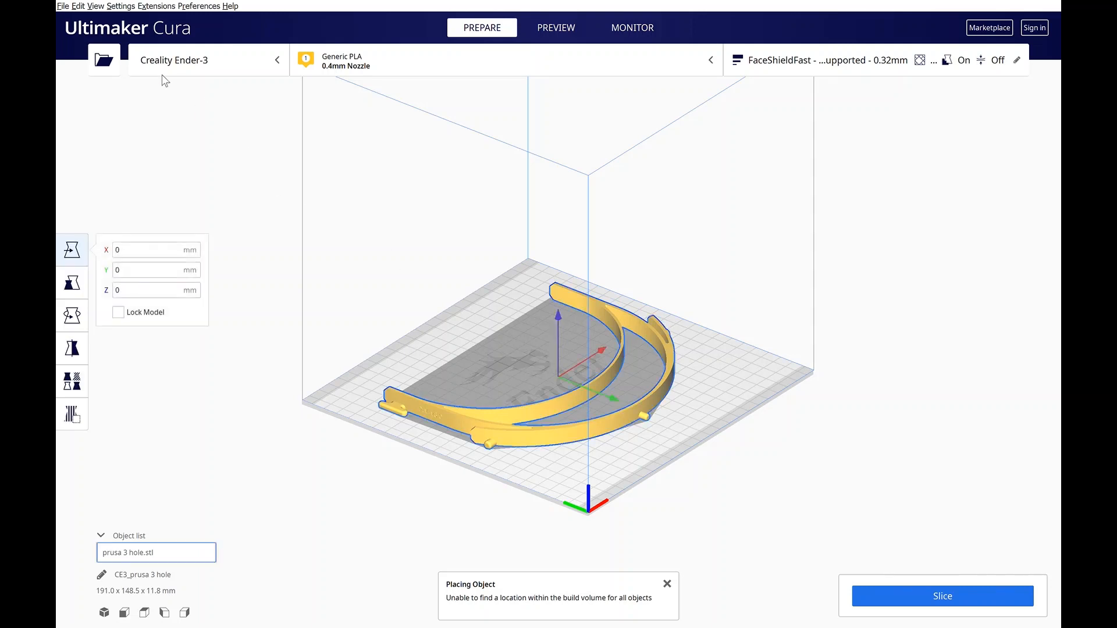
pyautogui.moveTo(309, 231)
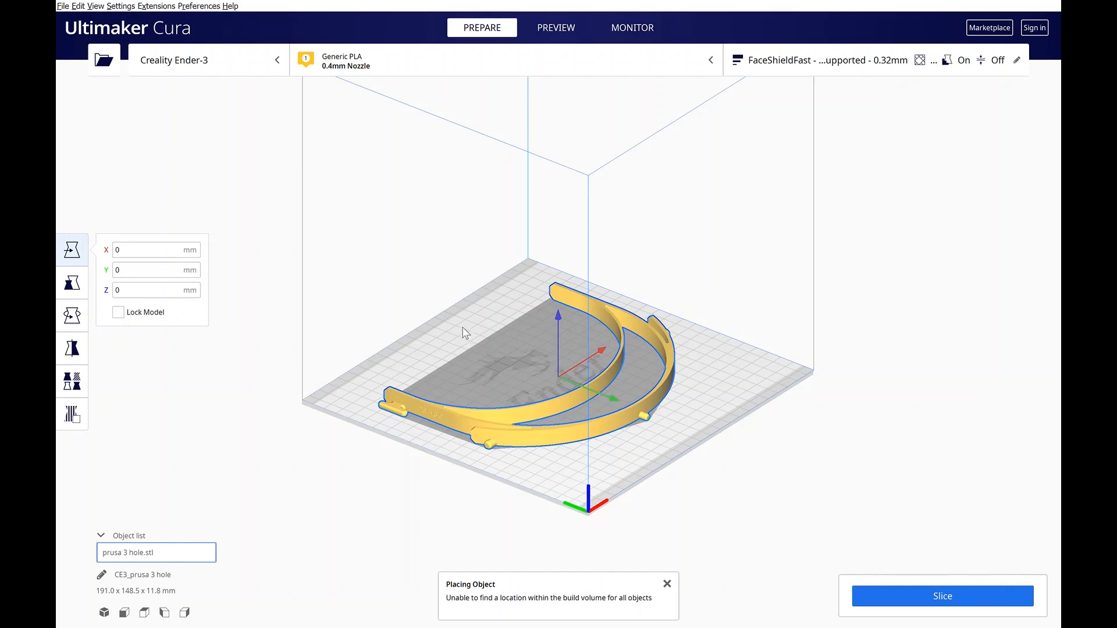
pyautogui.moveTo(530, 419)
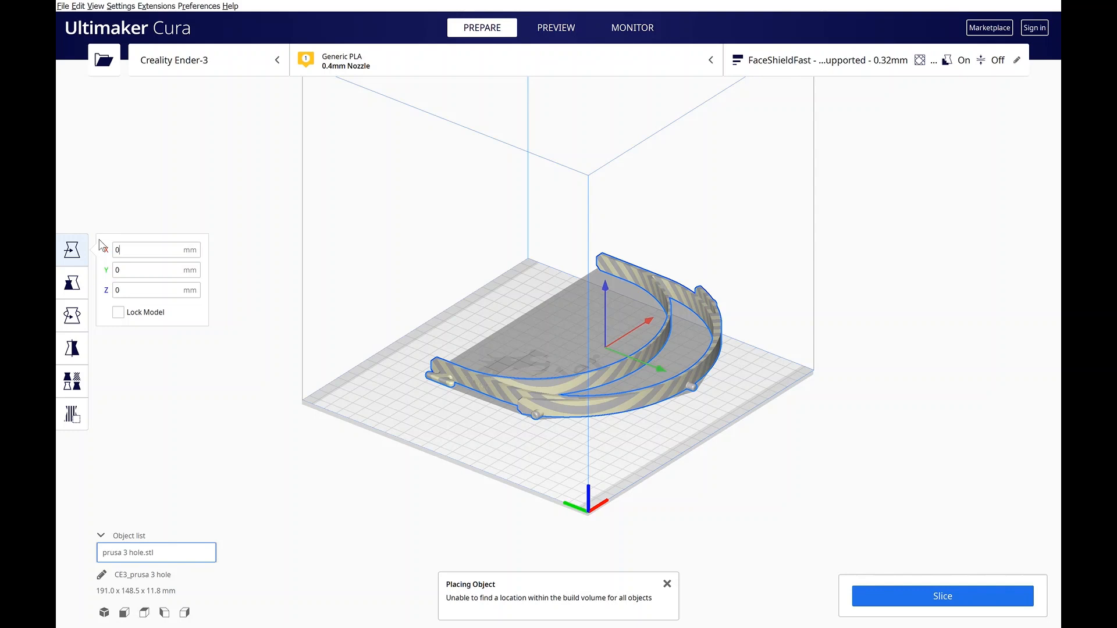
pyautogui.click(687, 298)
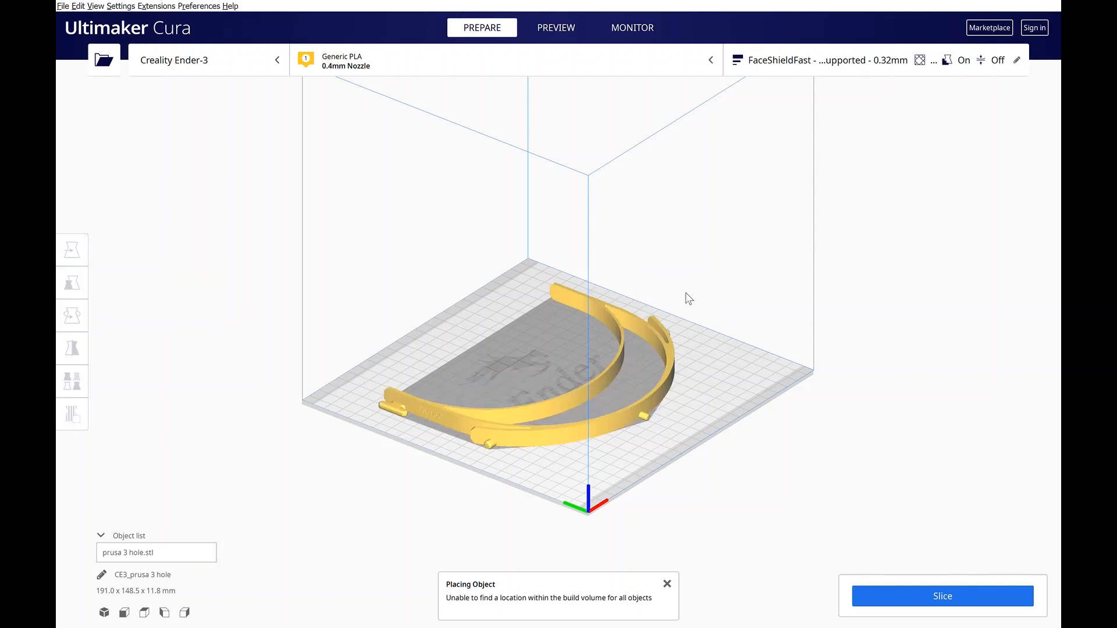
pyautogui.moveTo(524, 416)
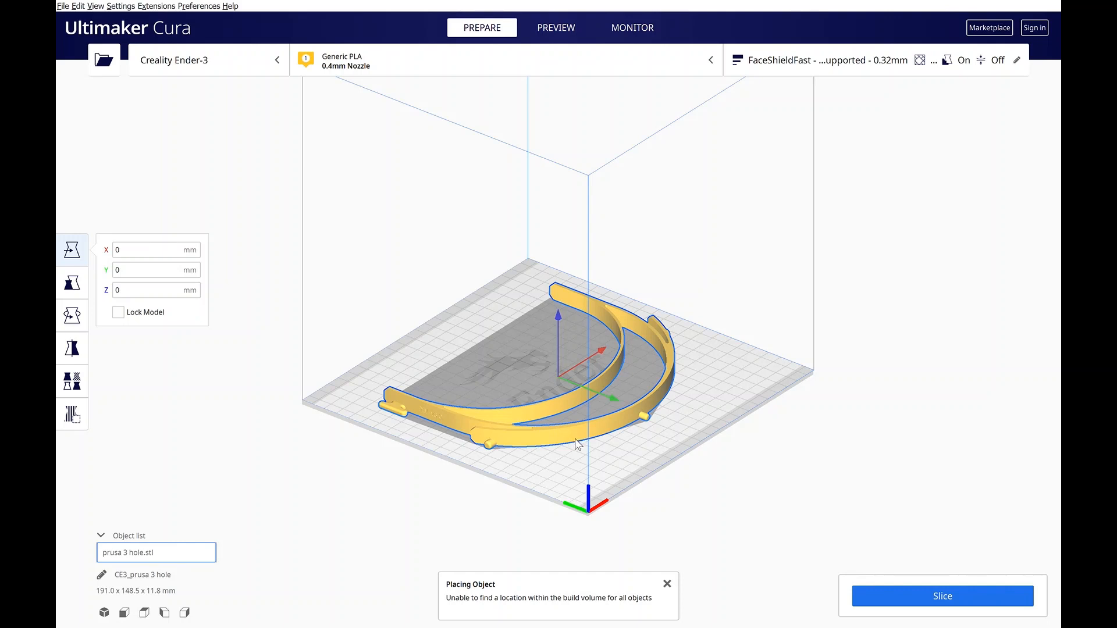
pyautogui.moveTo(625, 322)
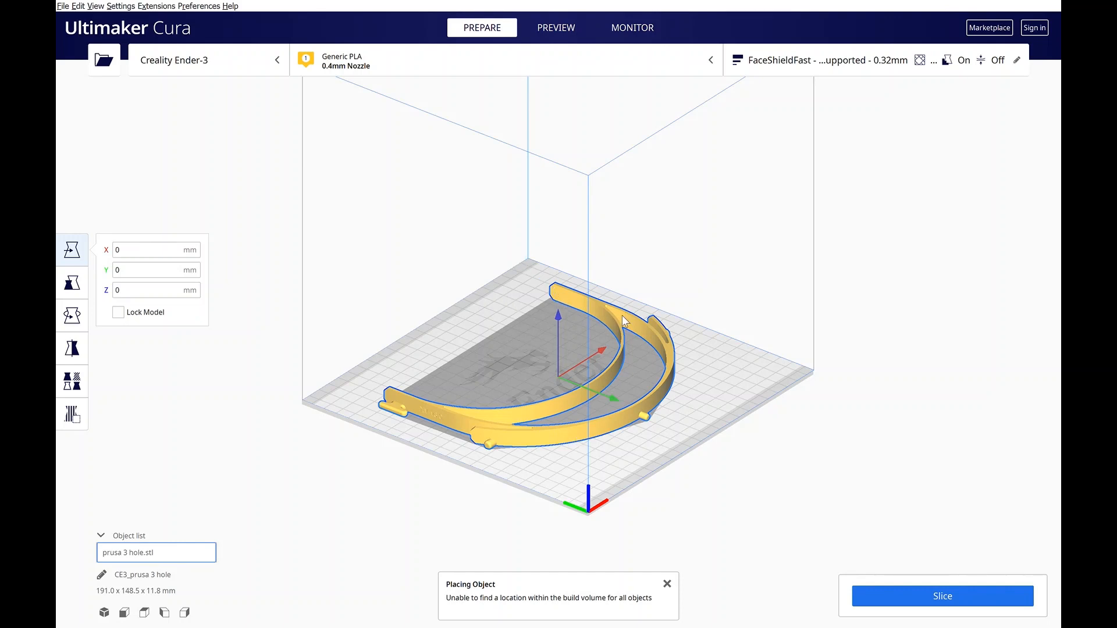
pyautogui.moveTo(561, 300)
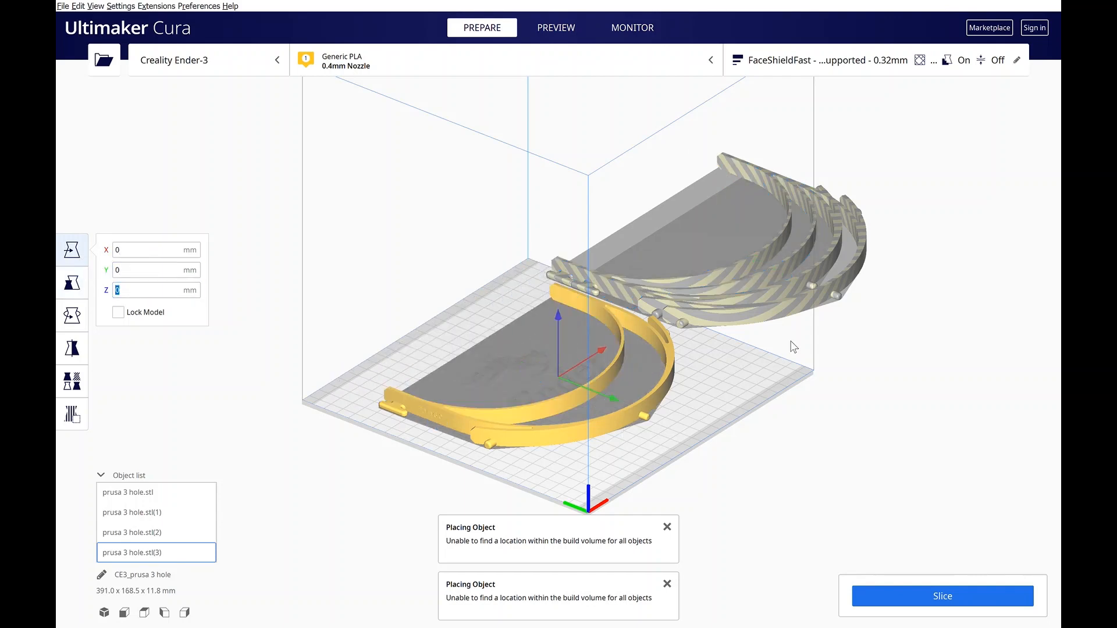
pyautogui.moveTo(545, 358)
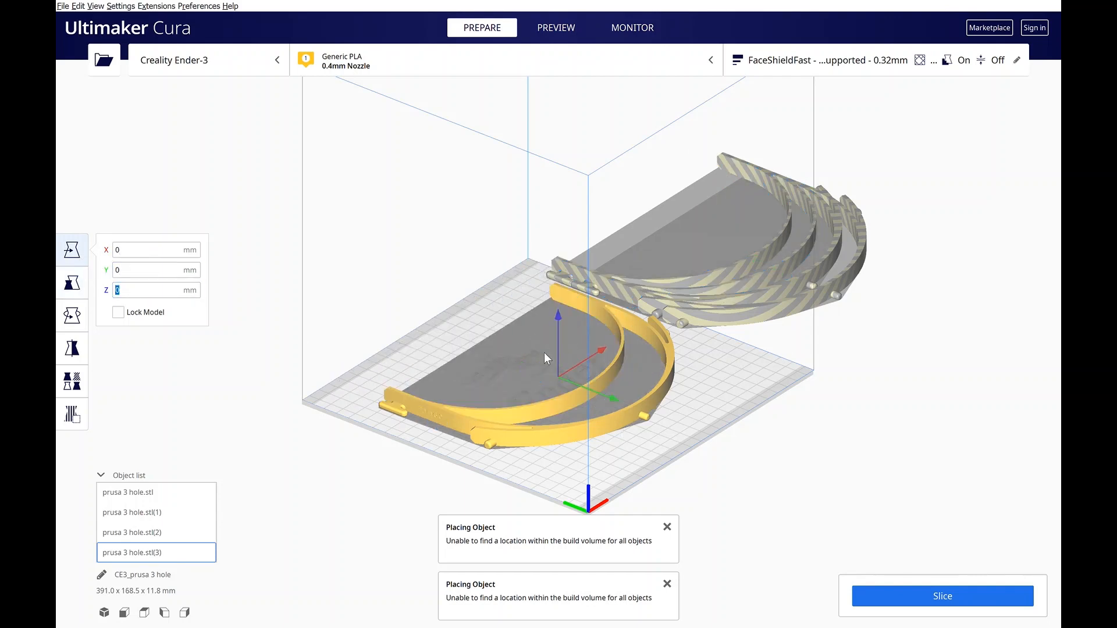
# - Raise two headband copies to Z 13 mm and 26 mm so three sit stacked
pyautogui.write('13')
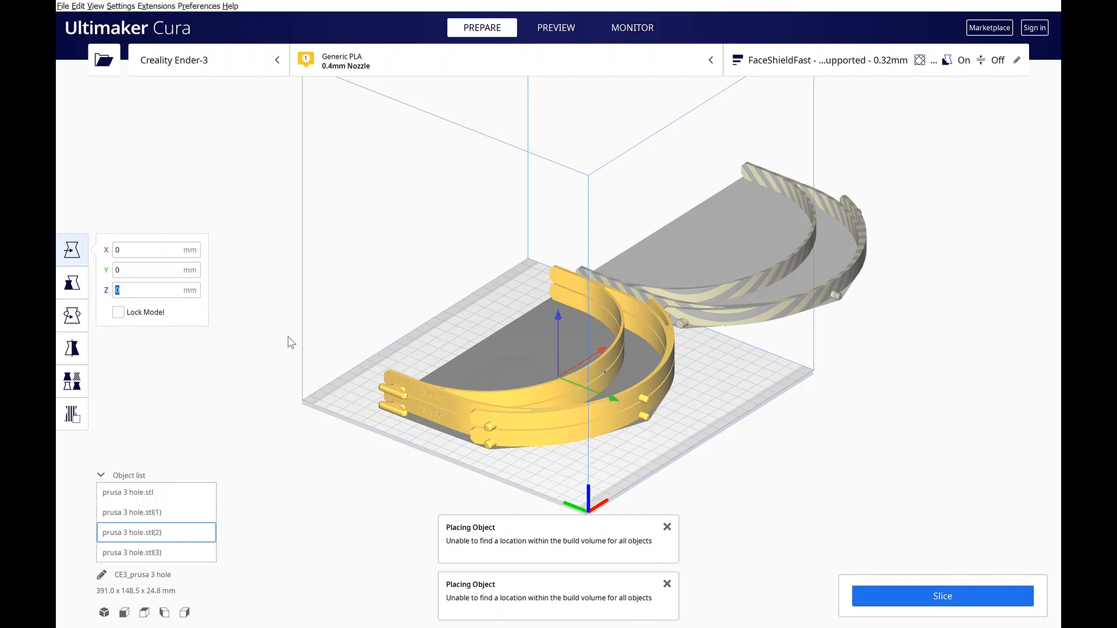
pyautogui.write('26')
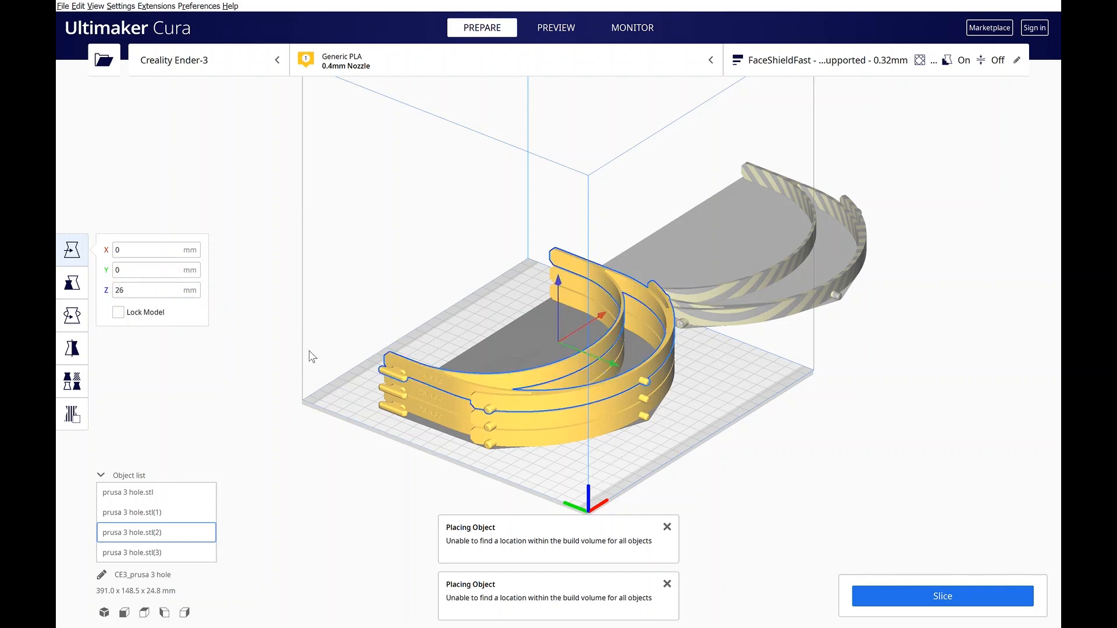
pyautogui.click(788, 308)
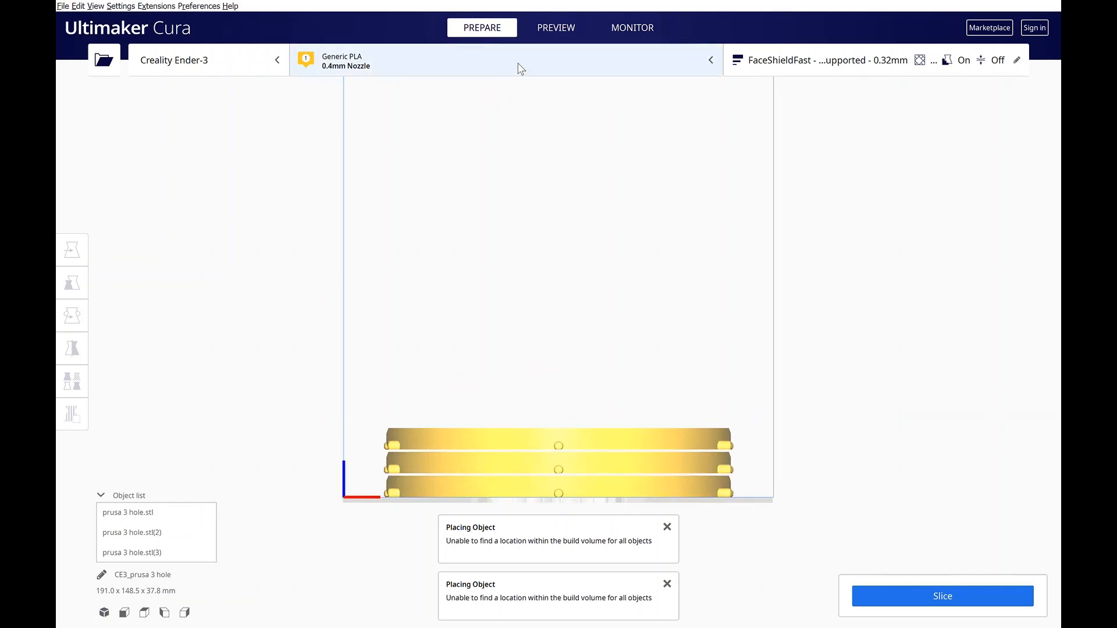
# - Slice the three stacked headbands and show the layered toolpath preview
pyautogui.click(941, 596)
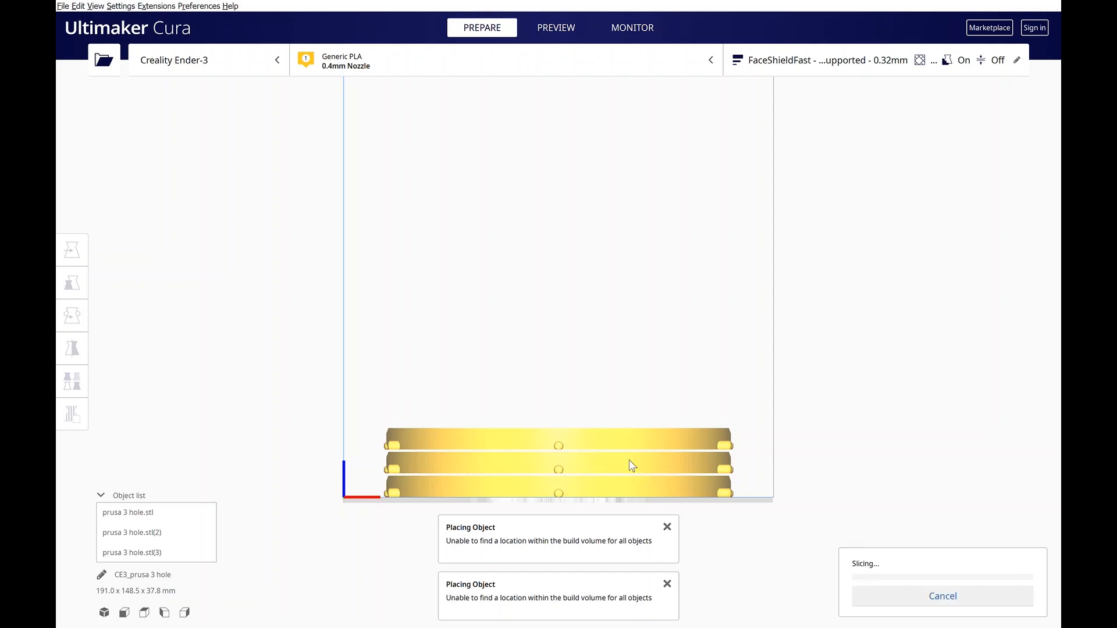
pyautogui.click(556, 27)
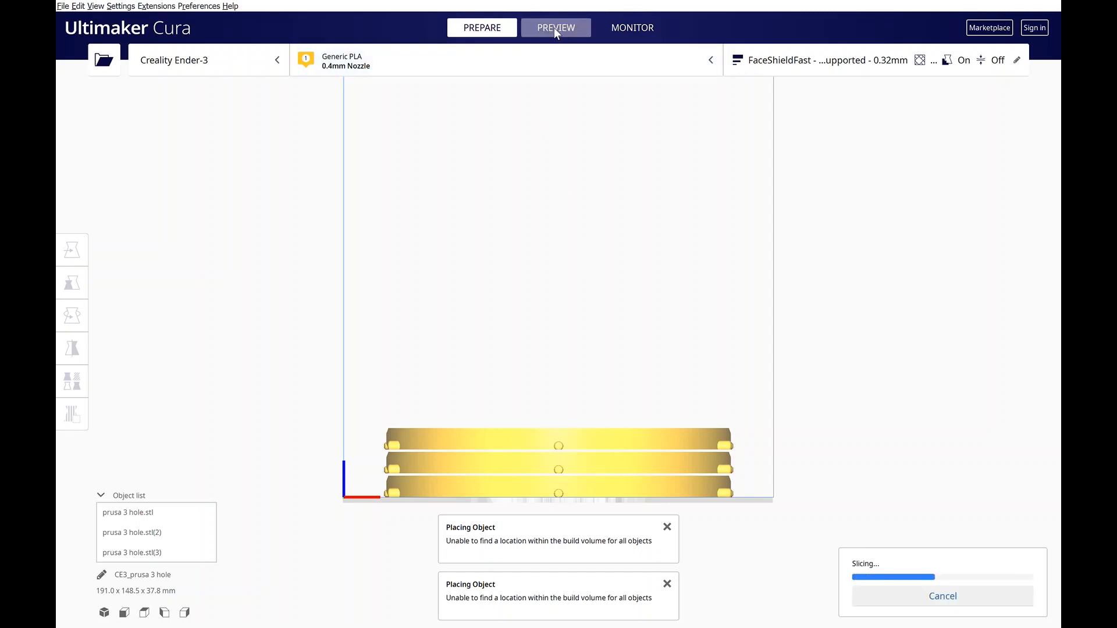
pyautogui.click(555, 27)
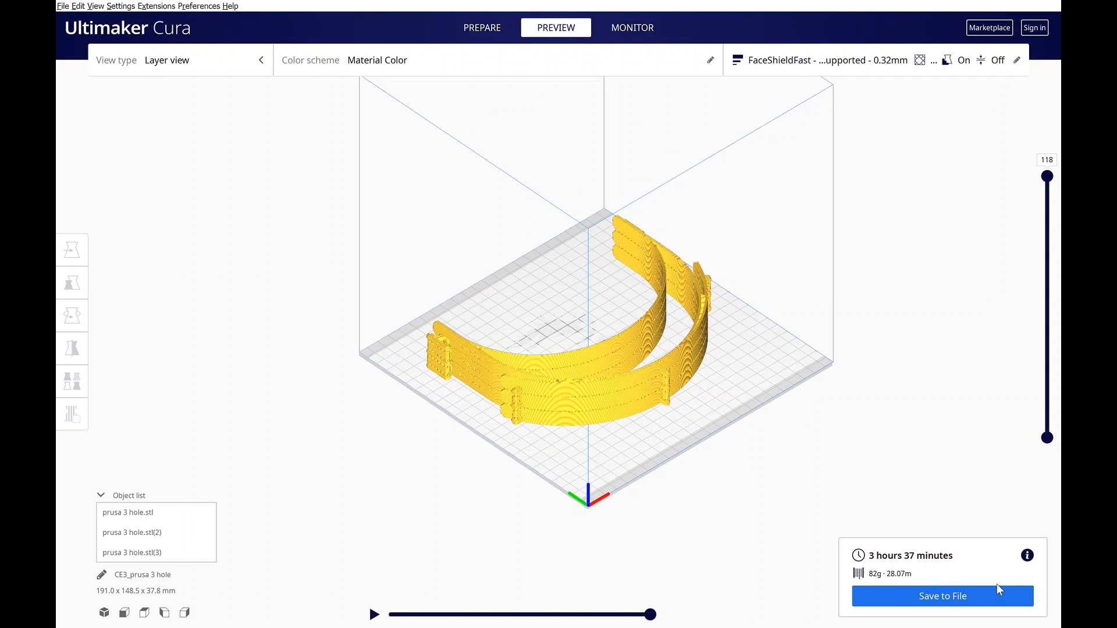
pyautogui.moveTo(1032, 90)
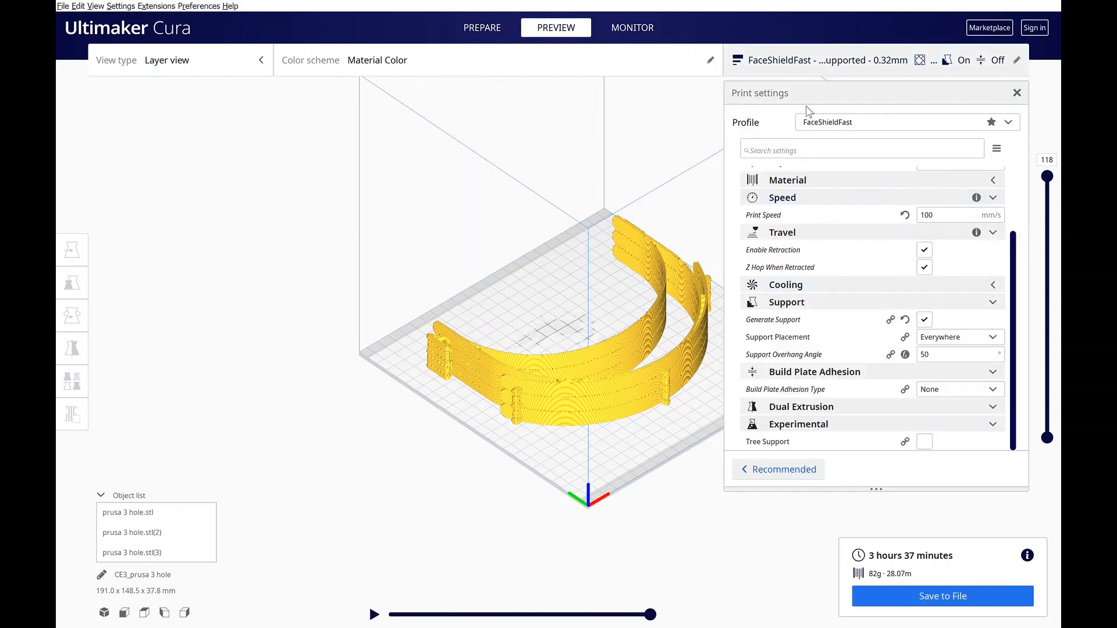
# - Close the print settings panel, leaving the 3 h 37 min layer preview
pyautogui.click(1017, 93)
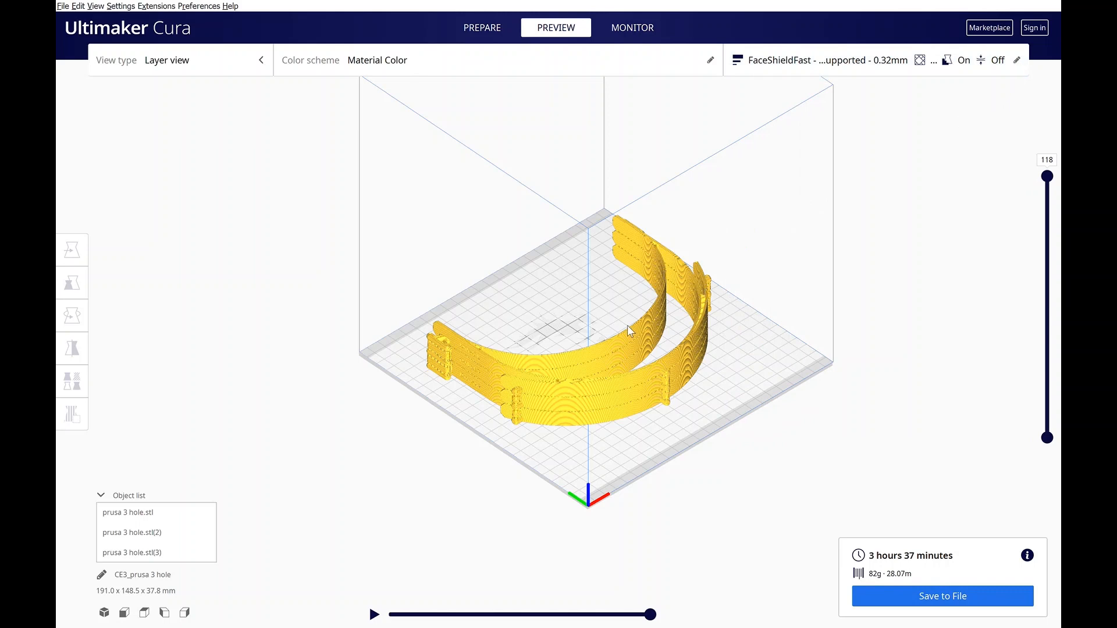
pyautogui.moveTo(724, 300)
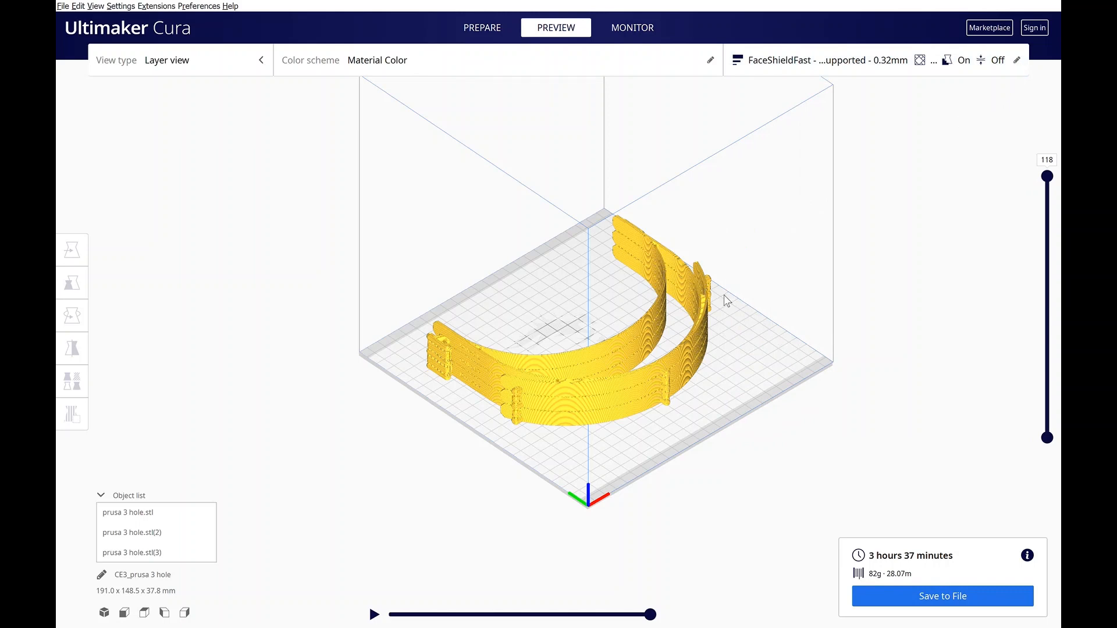
pyautogui.moveTo(656, 376)
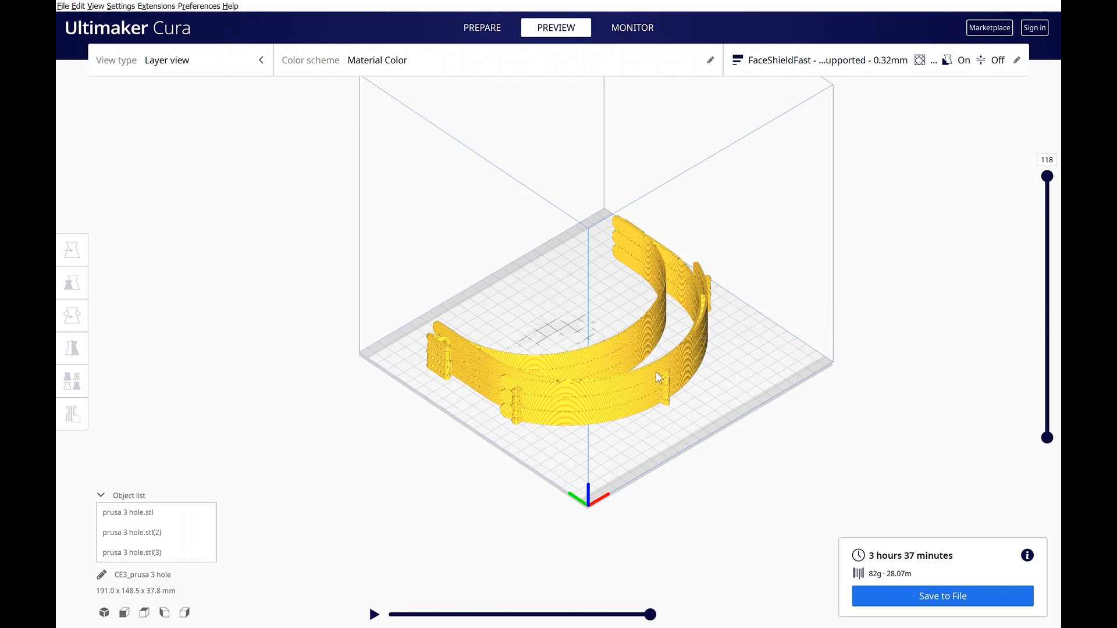
pyautogui.moveTo(559, 399)
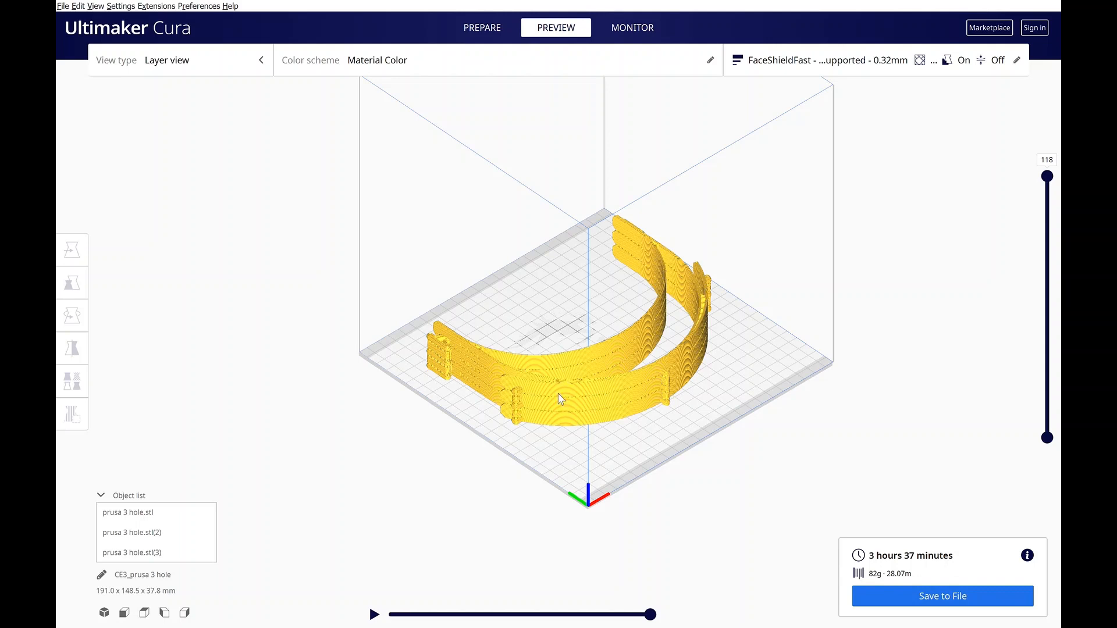
pyautogui.moveTo(998, 95)
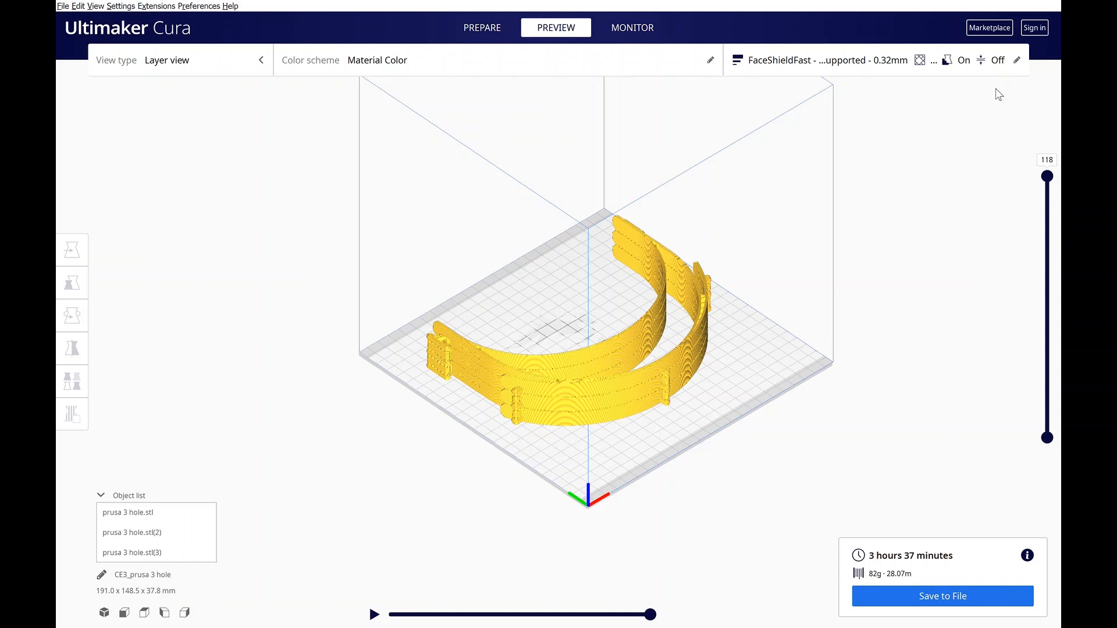